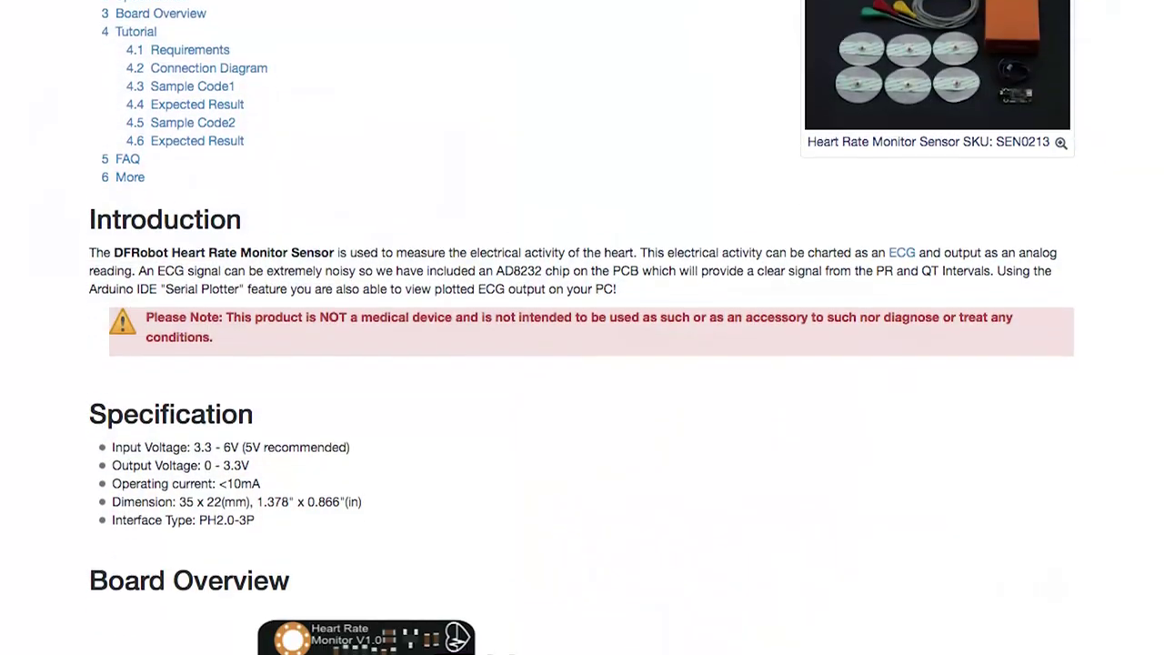
pyautogui.scroll(-3)
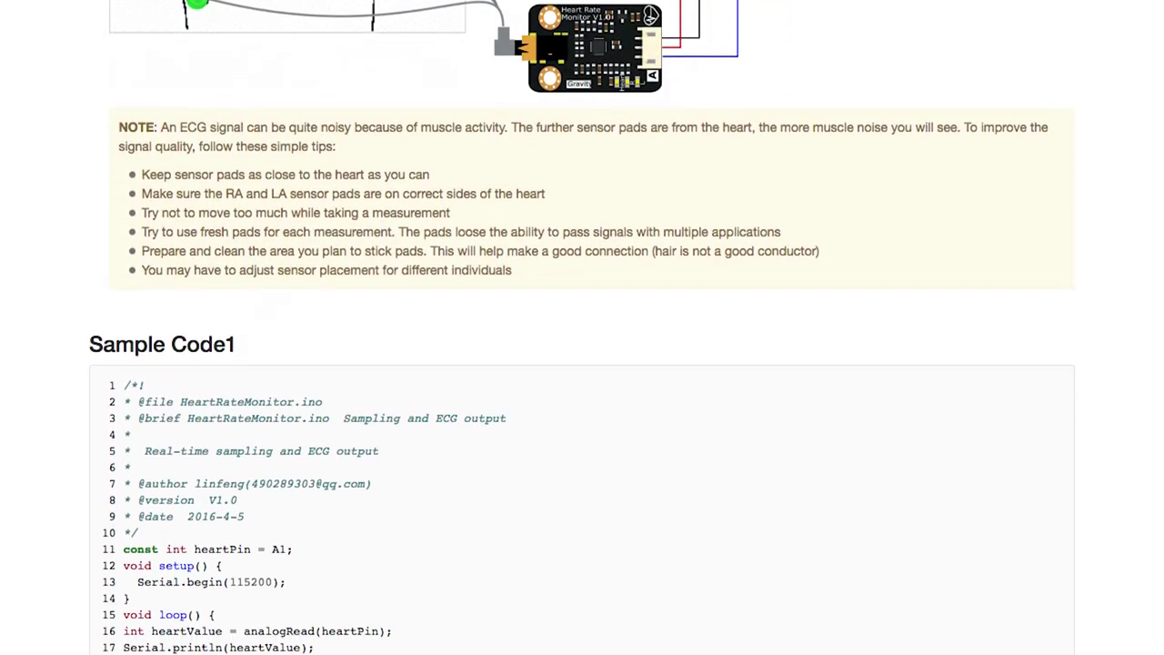
pyautogui.scroll(-3)
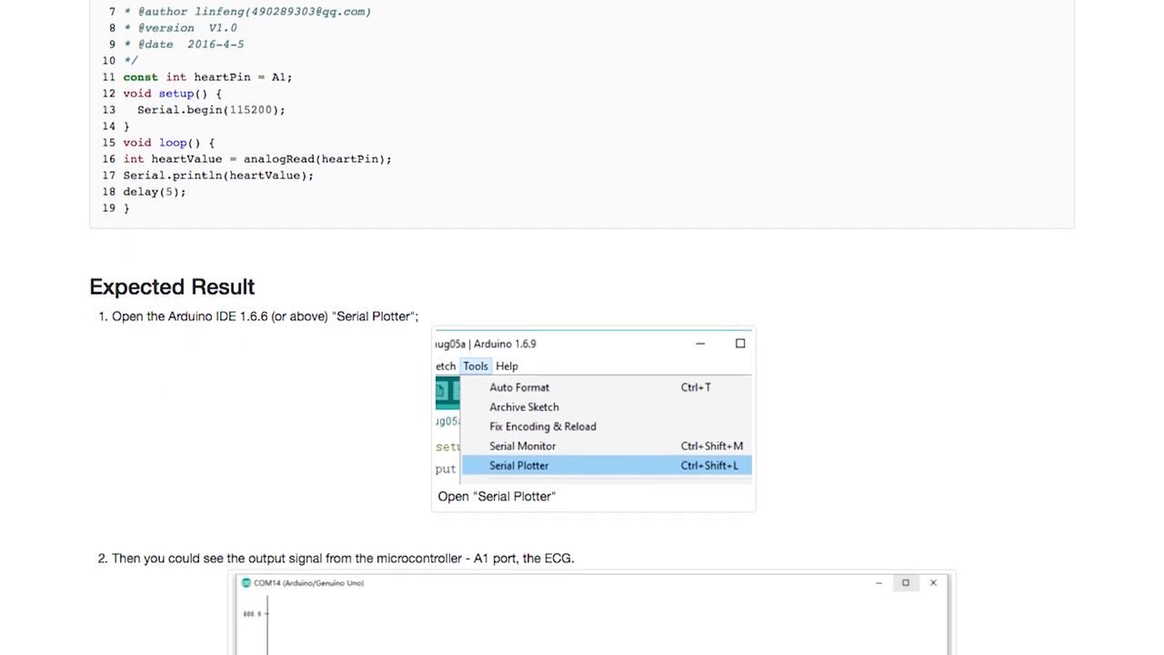